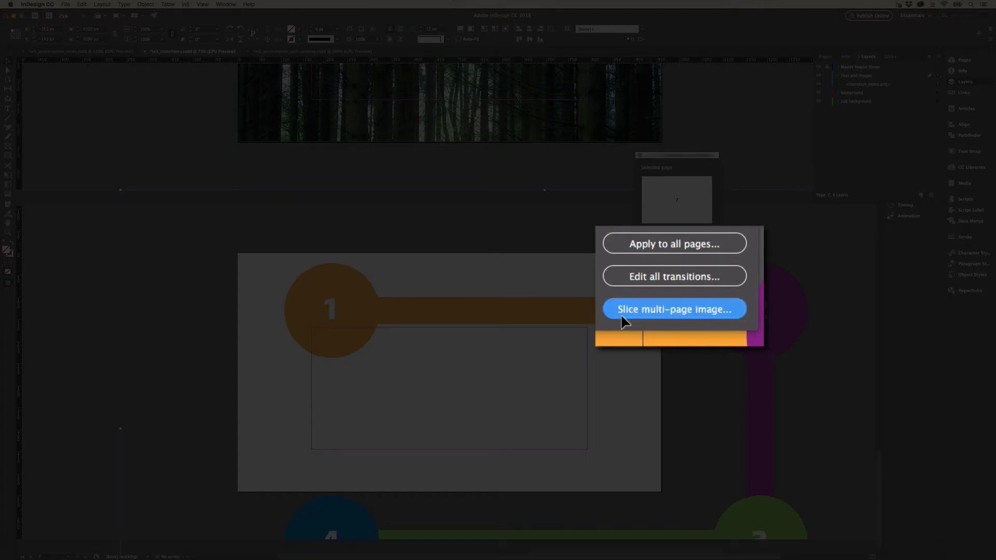
- Bring up the 'Slice multi-page image' settings from the Custom Slide Transitions panel options
click(674, 309)
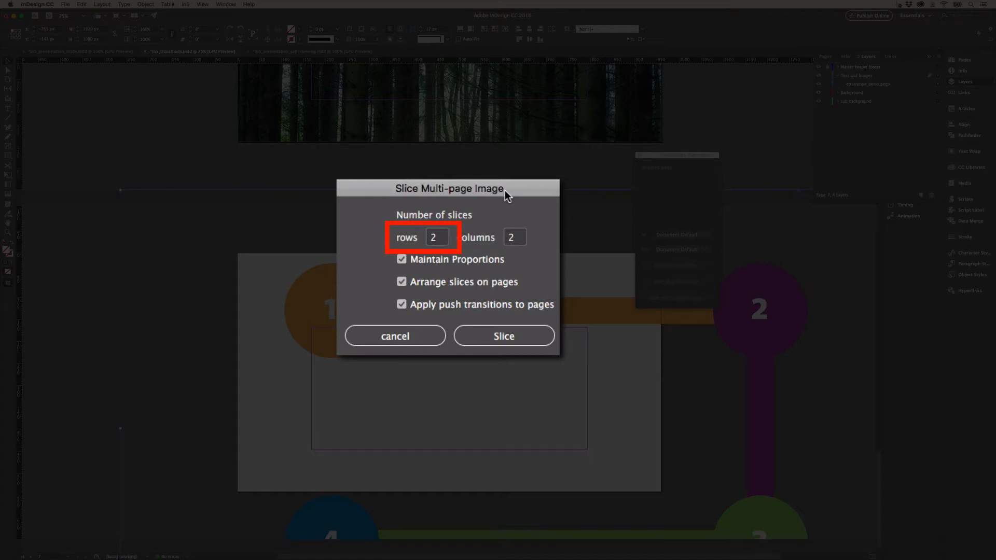
- Re-enter the slice row count as 4 and slice the diagram onto consecutive pages
click(513, 236)
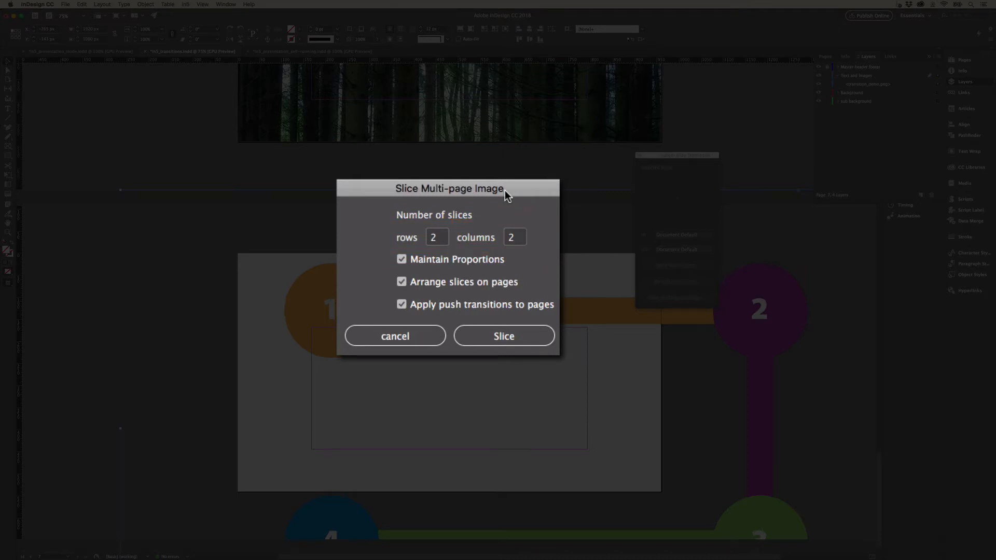
click(436, 237)
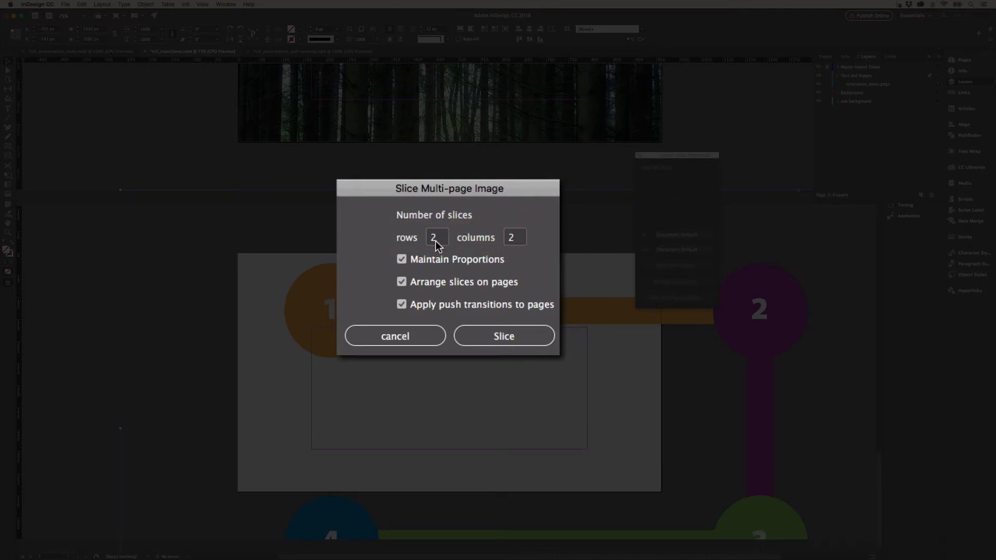
triple_click(437, 236)
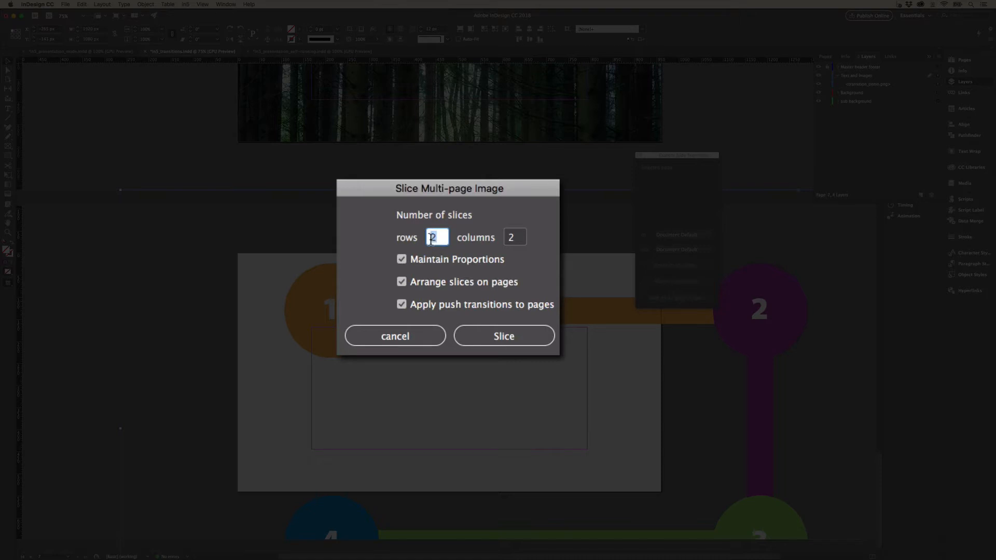
text(4)
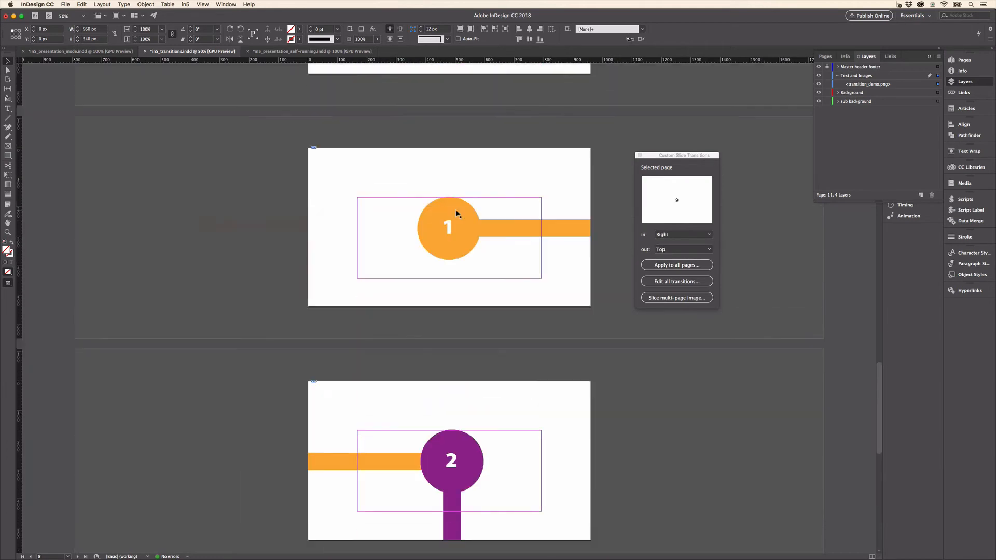
- Review the sliced pages and bring up the in5 'Export HTML5' settings for PePIE_slides
click(683, 234)
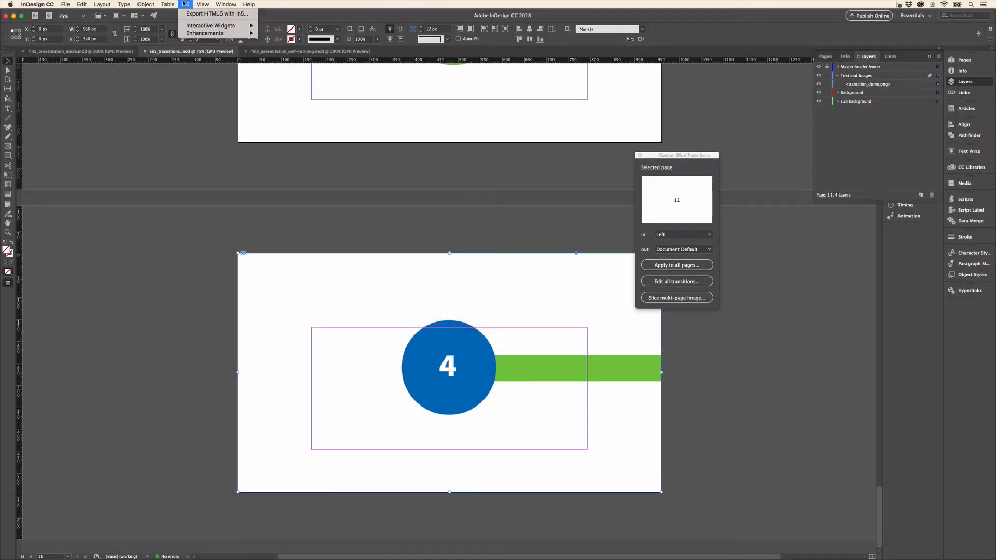
click(217, 13)
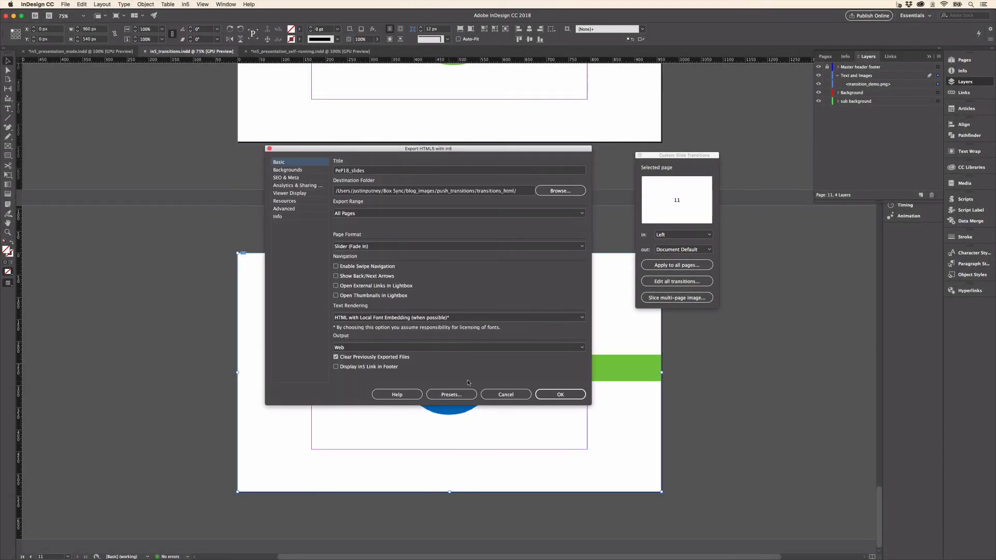